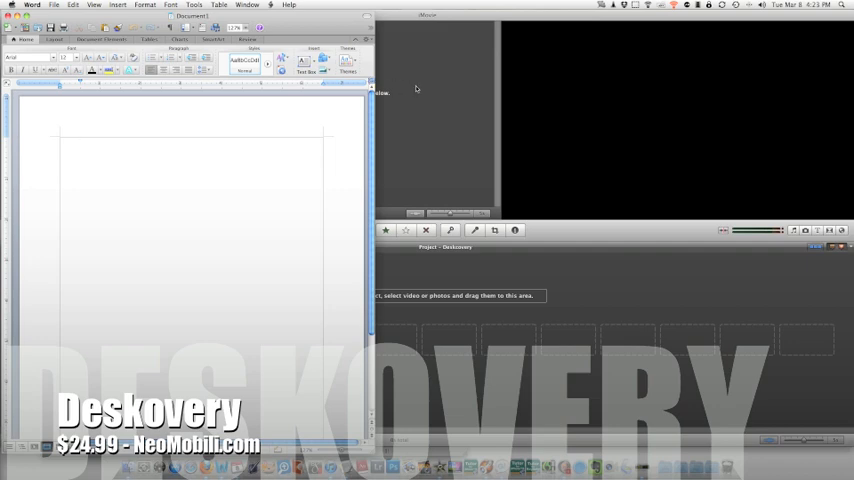
Fade the Word window and bring the Firefox Cinch article window to the front, filling the screen.
click(80, 144)
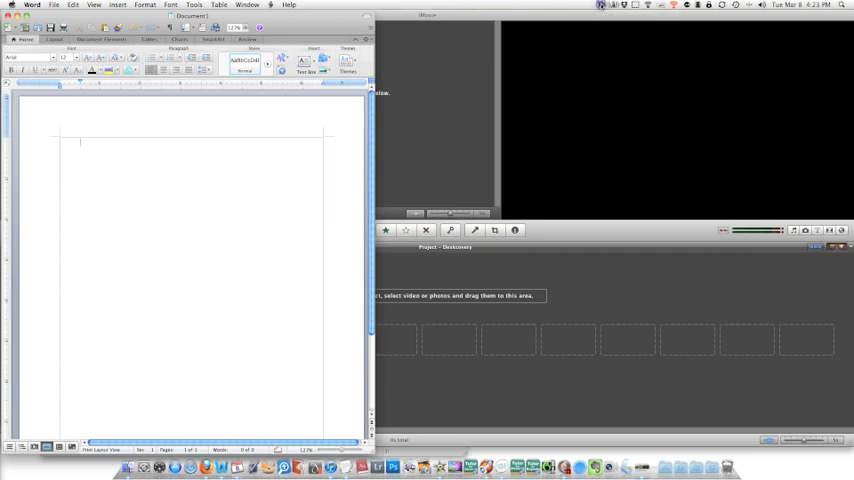
click(600, 6)
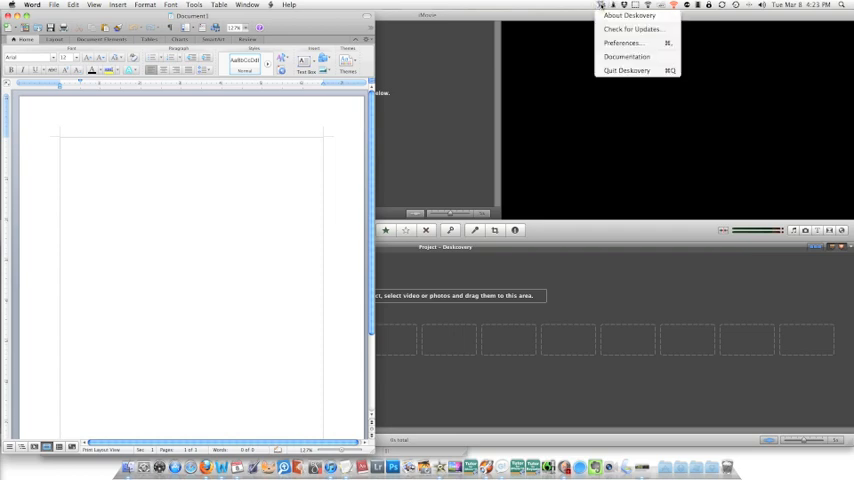
mouse_move(626, 24)
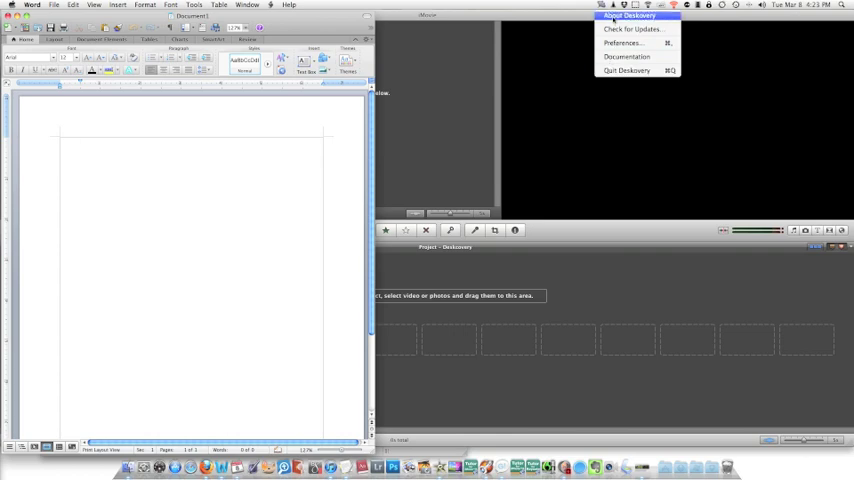
click(624, 14)
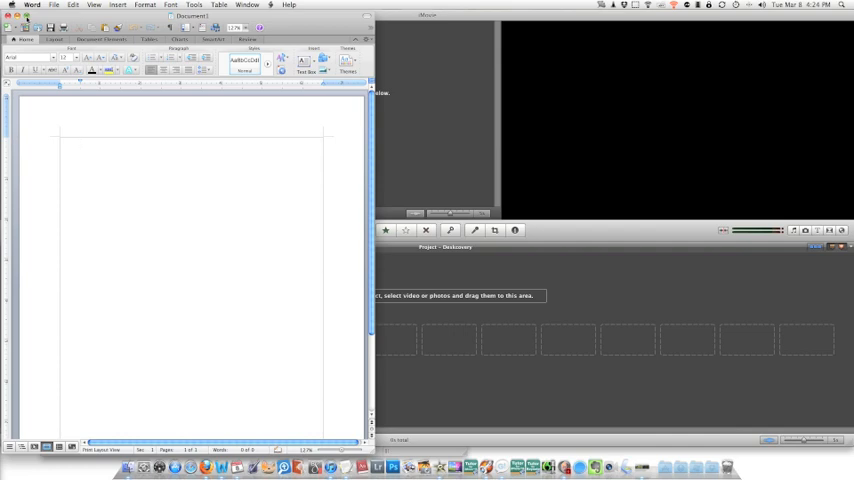
click(82, 140)
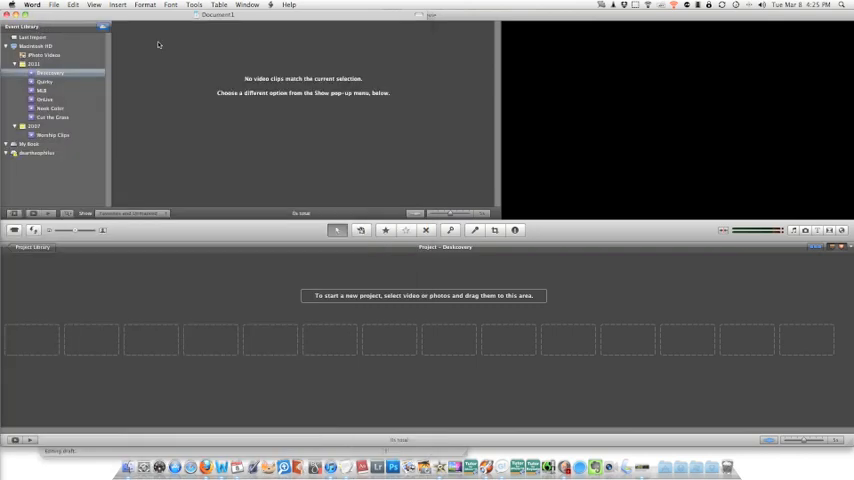
mouse_move(248, 168)
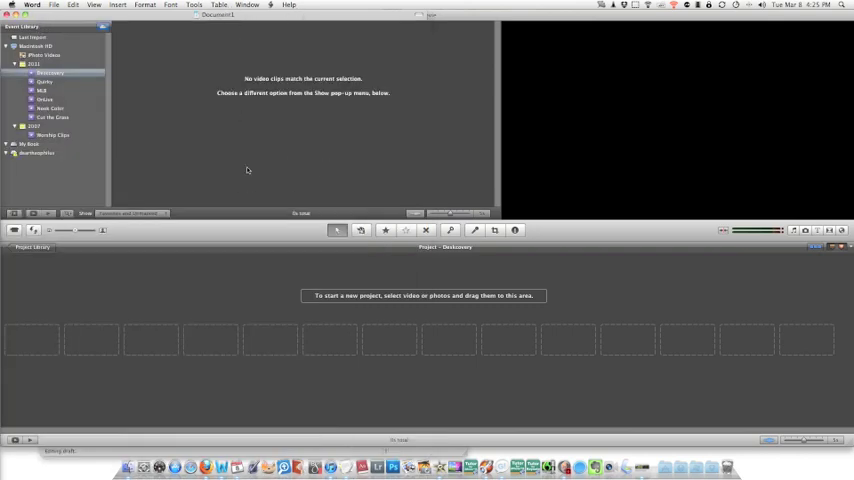
mouse_move(296, 176)
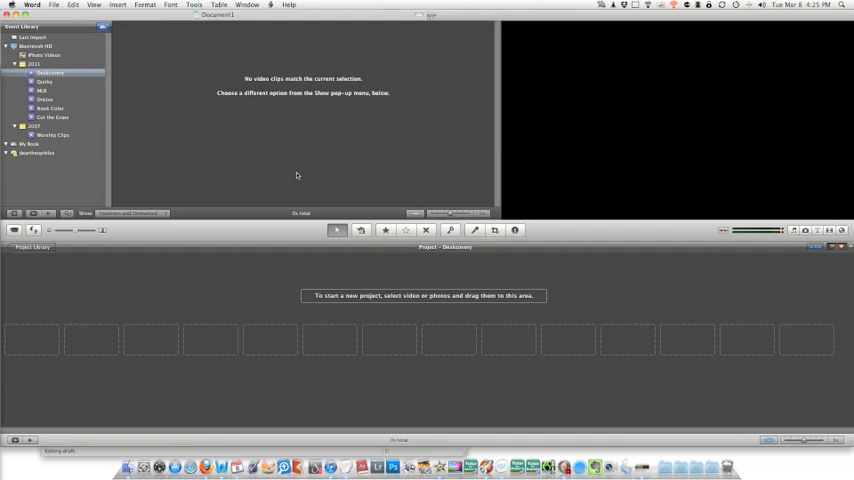
mouse_move(216, 32)
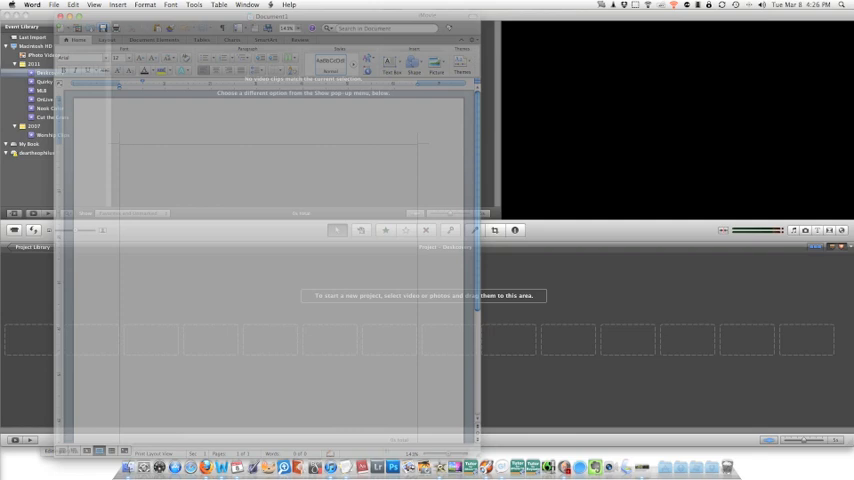
mouse_move(524, 48)
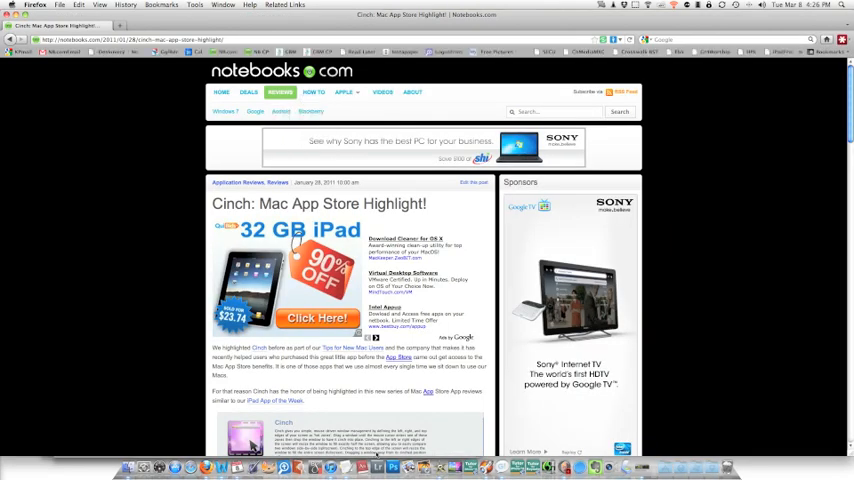
With Word translucent over the article, note that Cinch is a 'Mac App in the' App Store while scrolling.
scroll(down, 3)
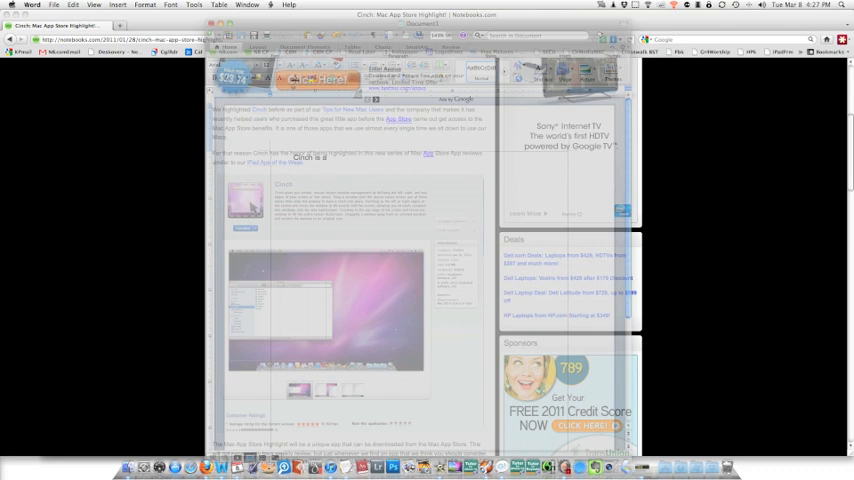
text(Mac)
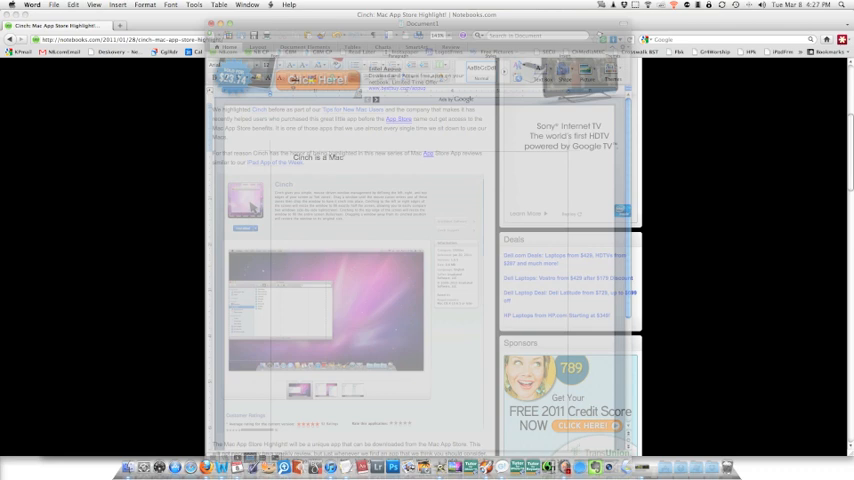
text(App in the App Store,)
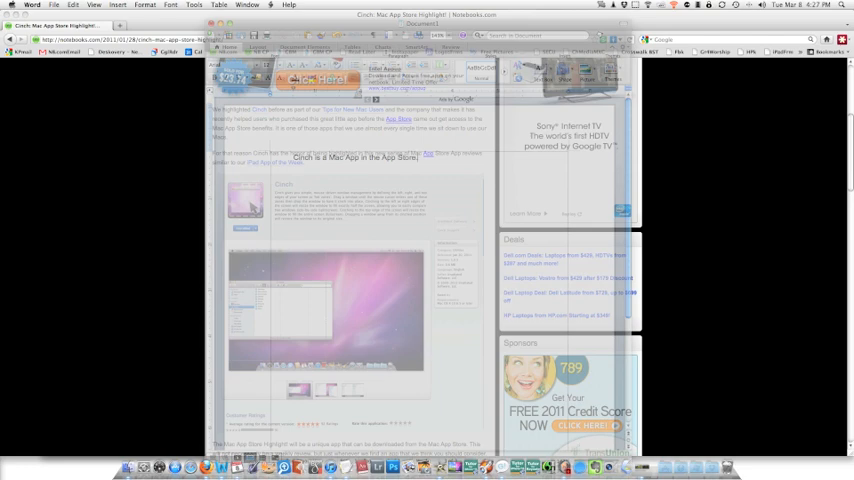
scroll(down, 3)
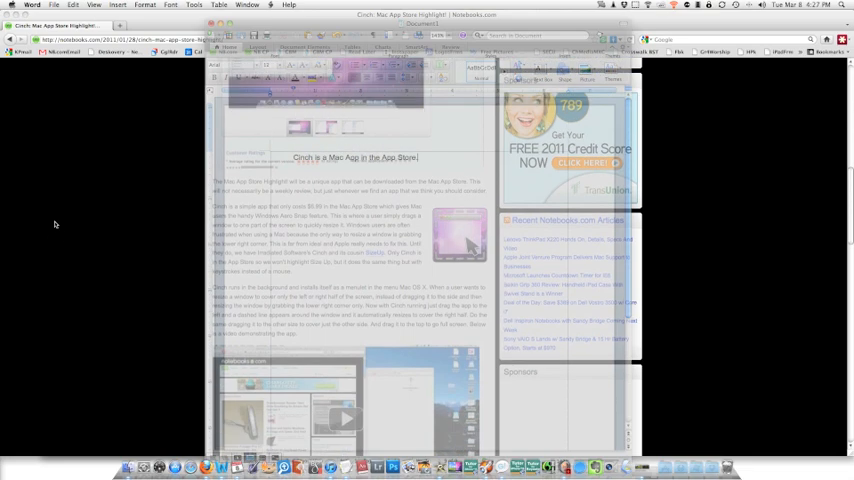
scroll(down, 3)
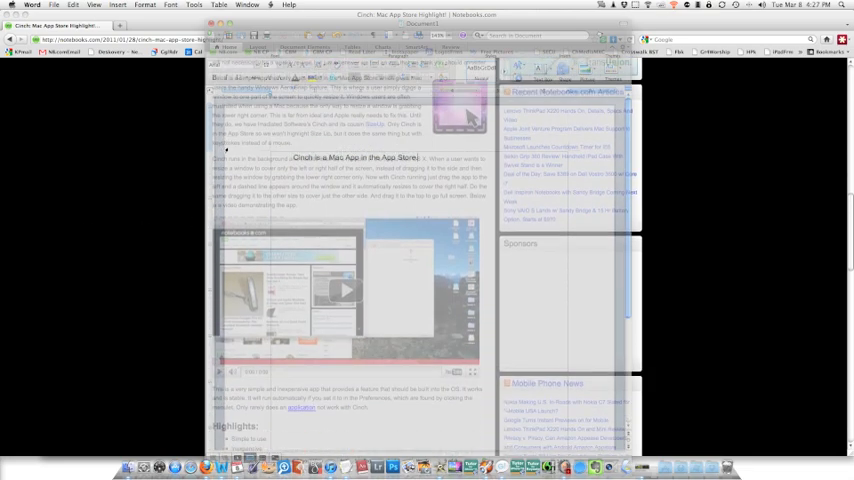
scroll(down, 3)
text(. It runs in the back)
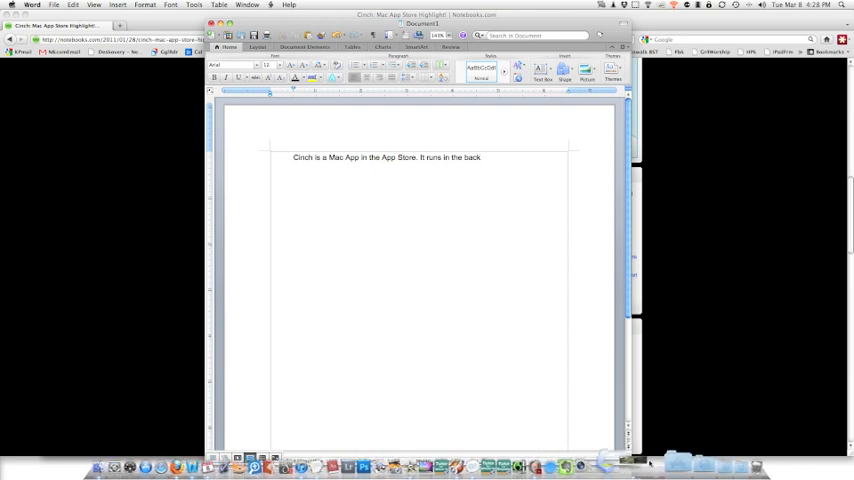
mouse_move(624, 462)
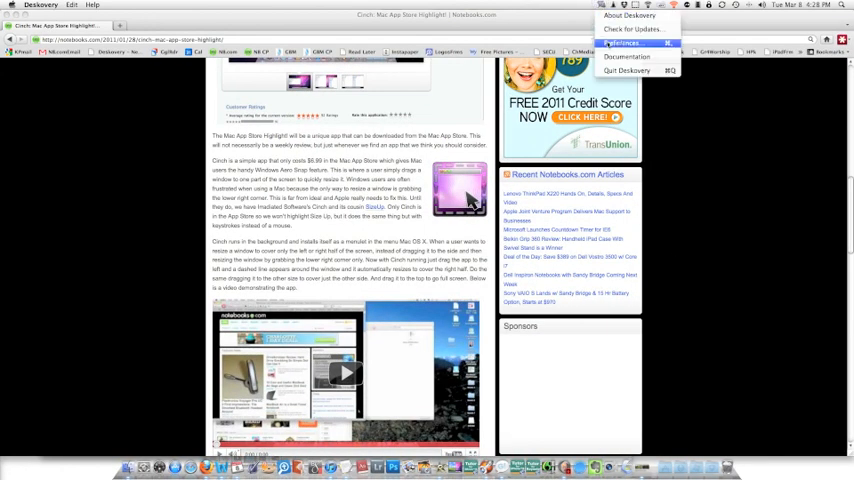
In Deskovery Preferences, try several Spaces transition effects and settle on one.
click(628, 44)
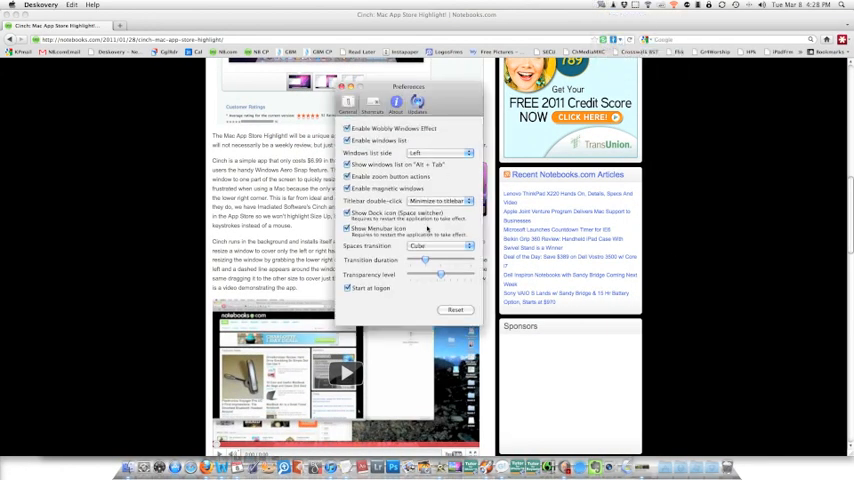
click(428, 246)
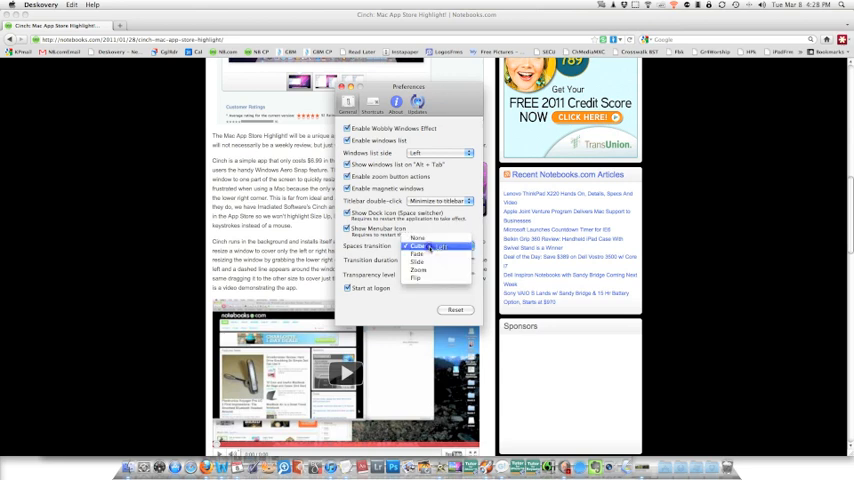
click(426, 264)
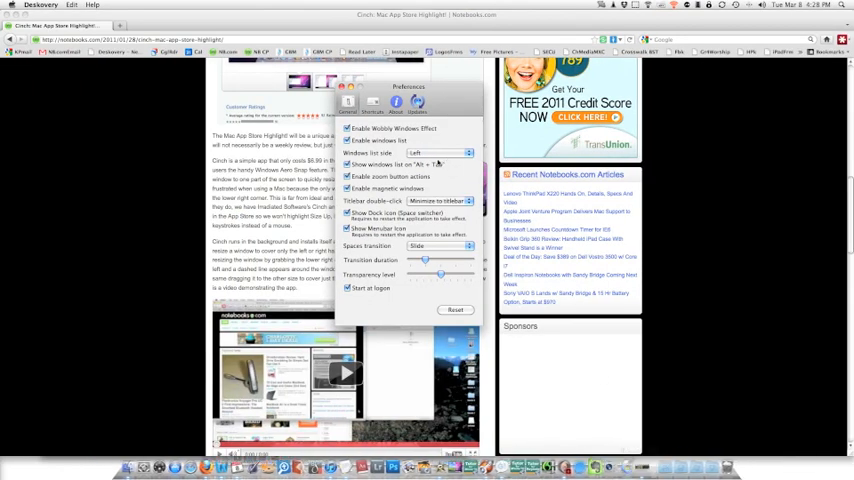
click(440, 246)
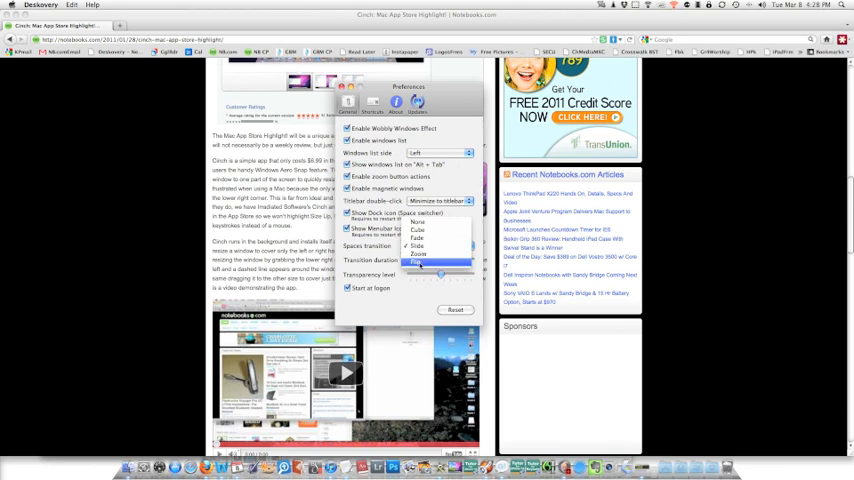
click(418, 252)
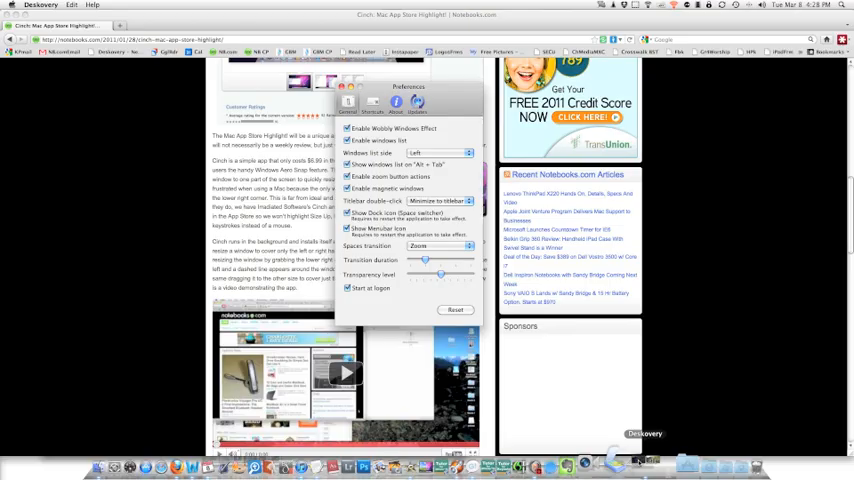
click(424, 246)
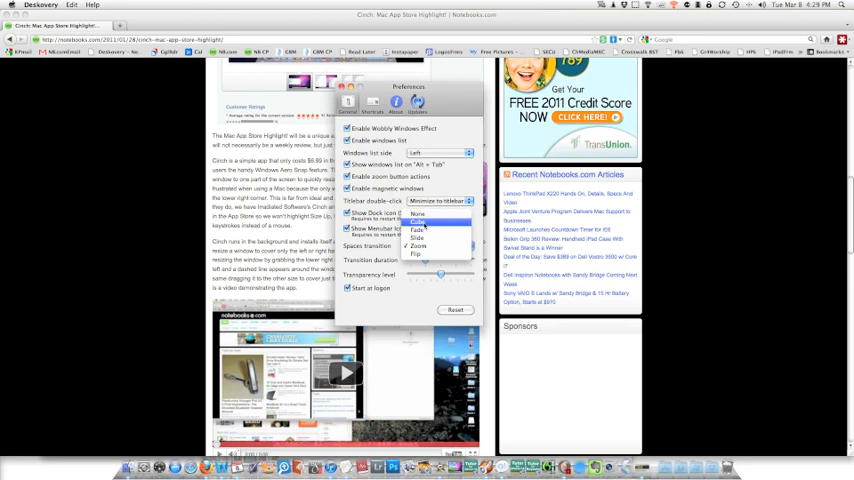
click(412, 220)
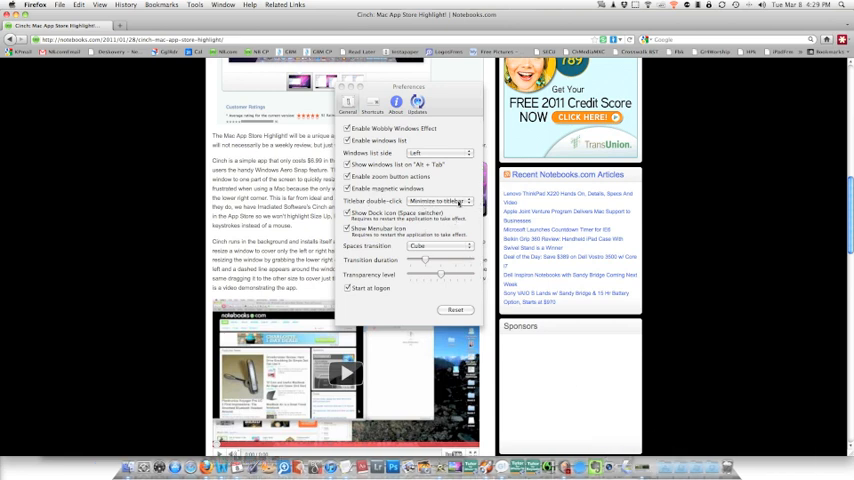
Choose the action performed when a window's title bar is double-clicked.
click(440, 200)
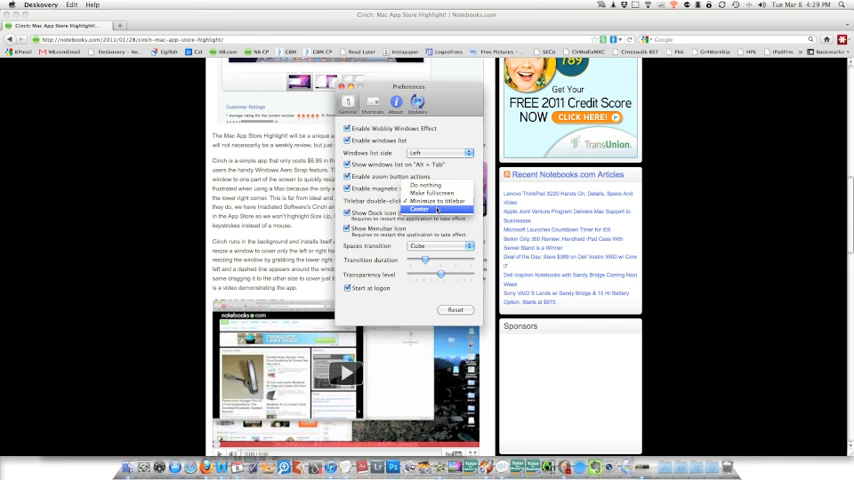
mouse_move(436, 200)
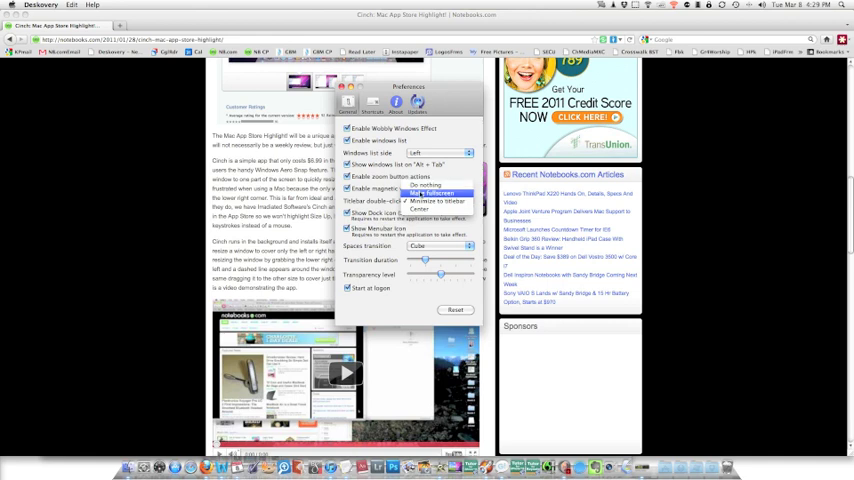
click(440, 192)
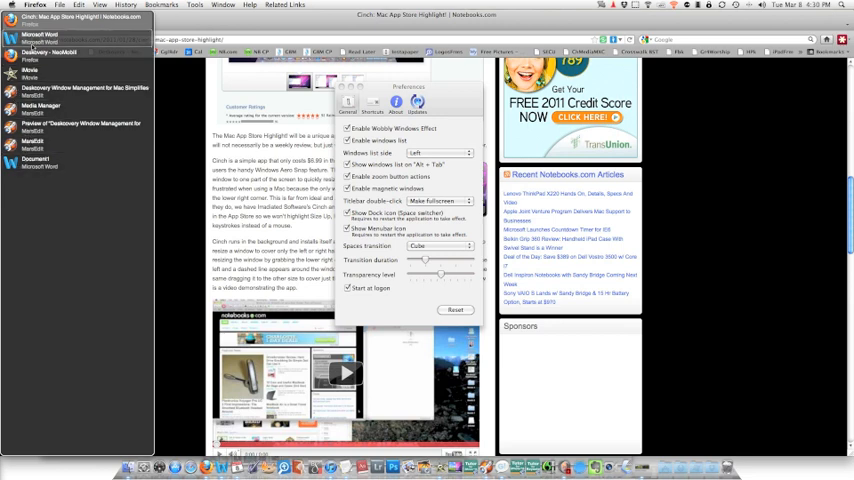
Pick which screen side the Deskovery windows list appears on.
click(432, 152)
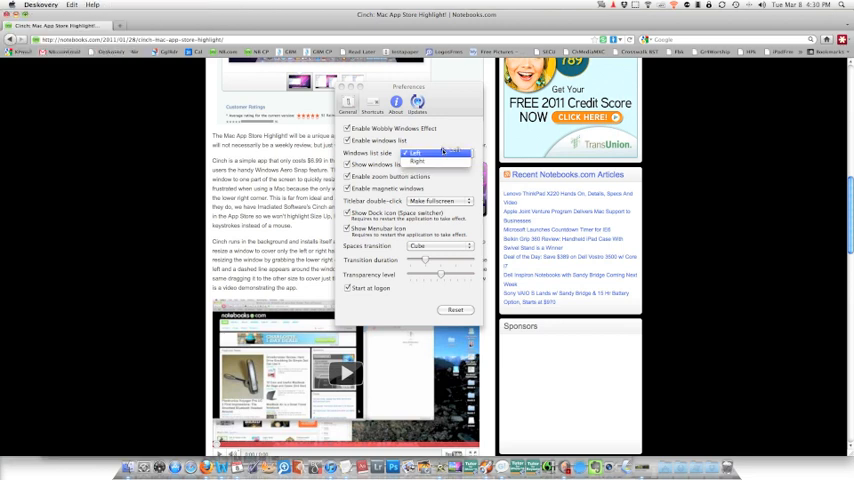
click(440, 162)
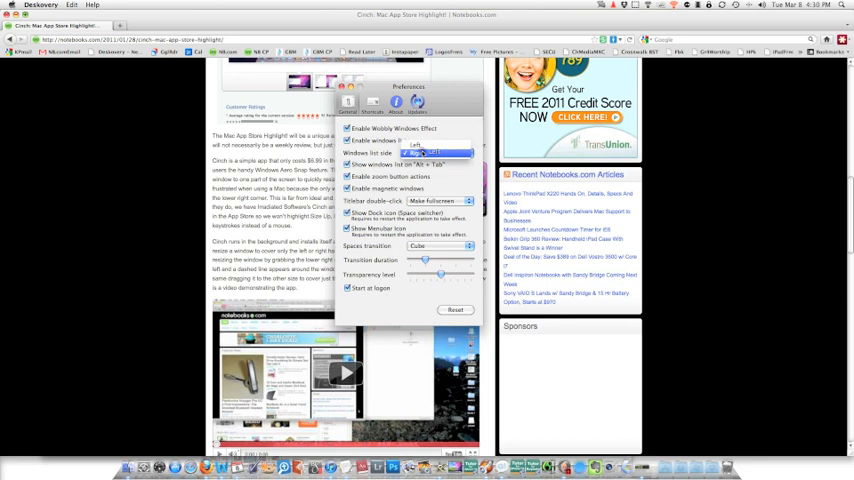
click(444, 152)
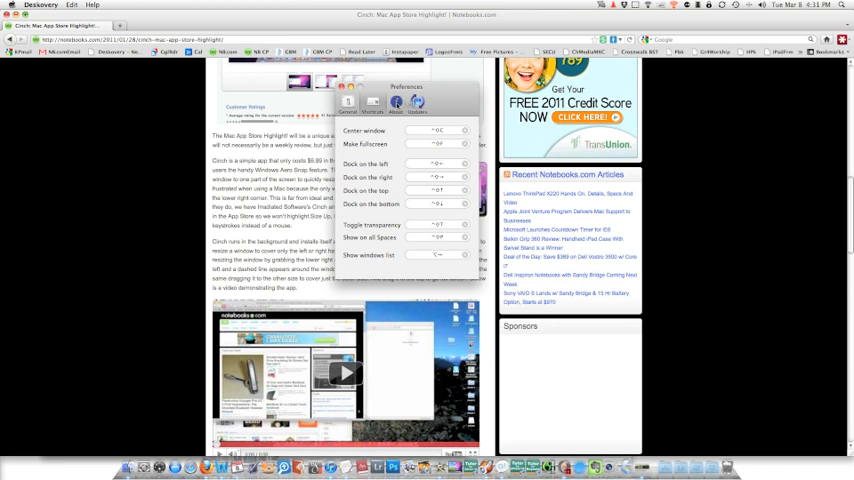
Review Deskovery's About information, then close the preferences window.
click(392, 106)
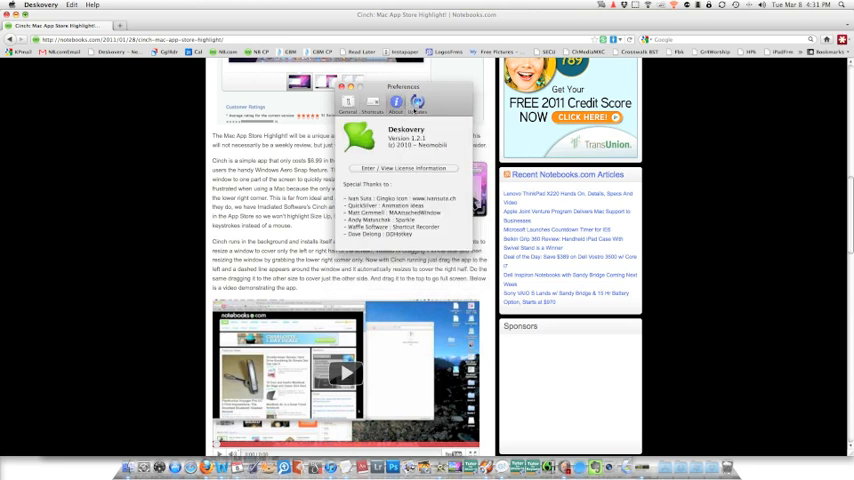
click(440, 104)
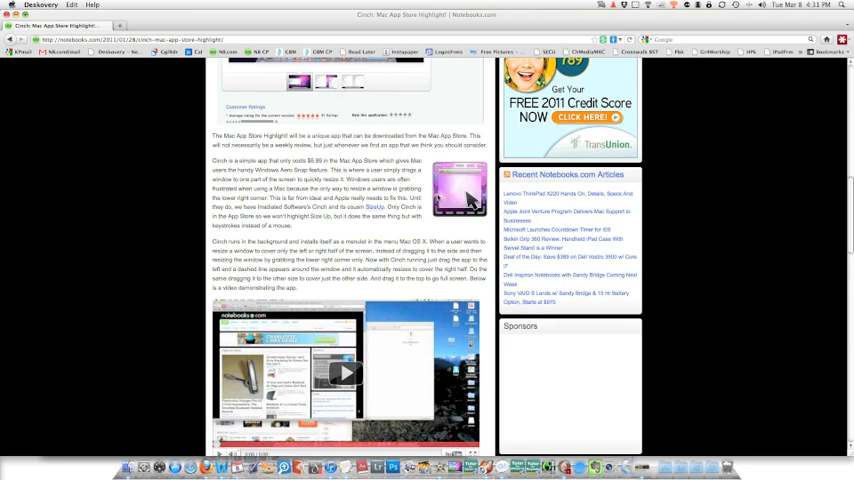
Return to the top of the Cinch article and show the APPLE section submenu.
scroll(up, 3)
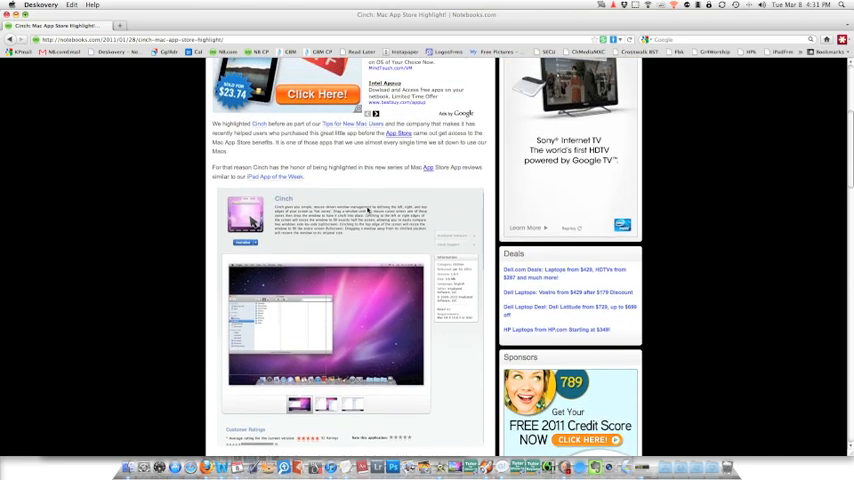
scroll(up, 3)
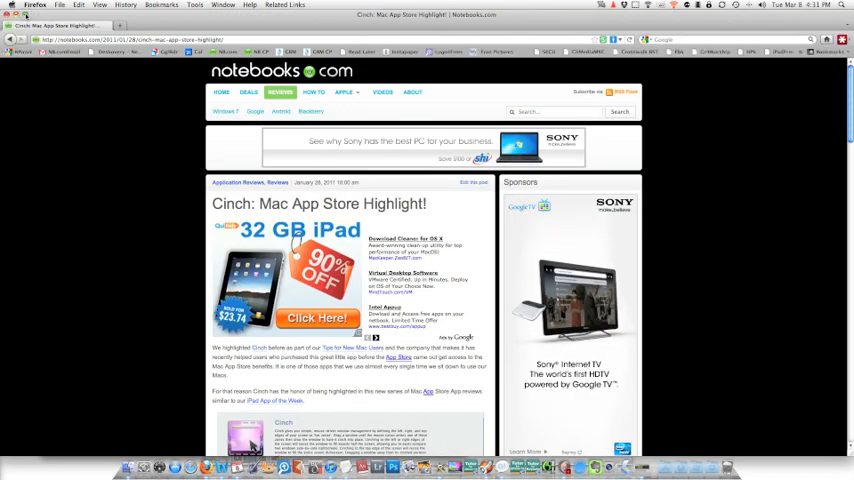
click(344, 92)
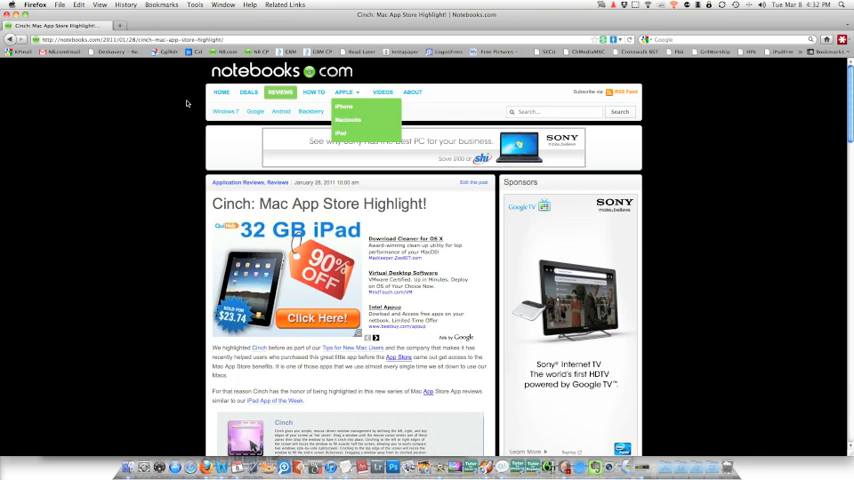
mouse_move(254, 160)
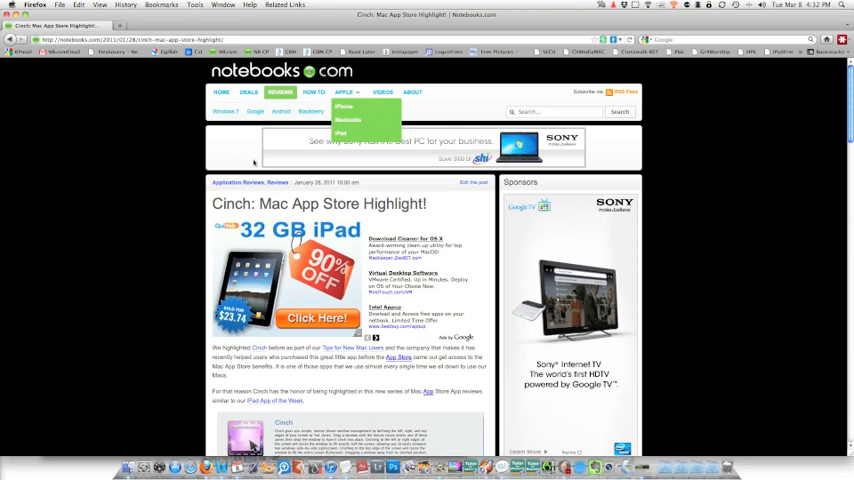